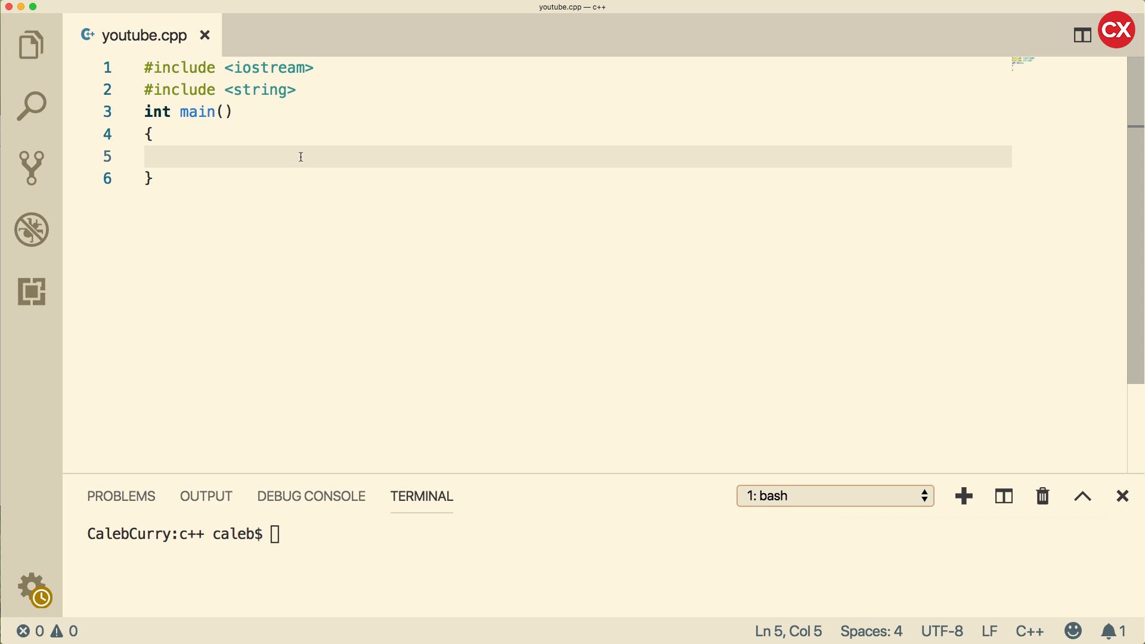
Type the number 5 on the blank line 5 inside main() of youtube.cpp
type("5")
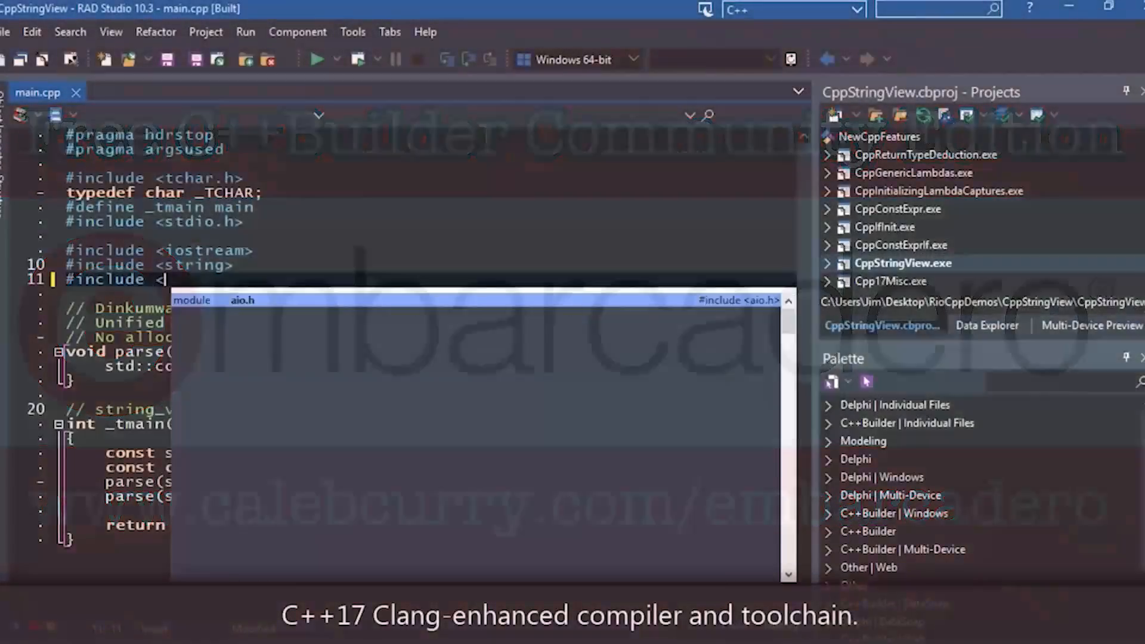
Include string_view in main.cpp and start a std::stri completion on line 28 of _tmain
type("string_view>")
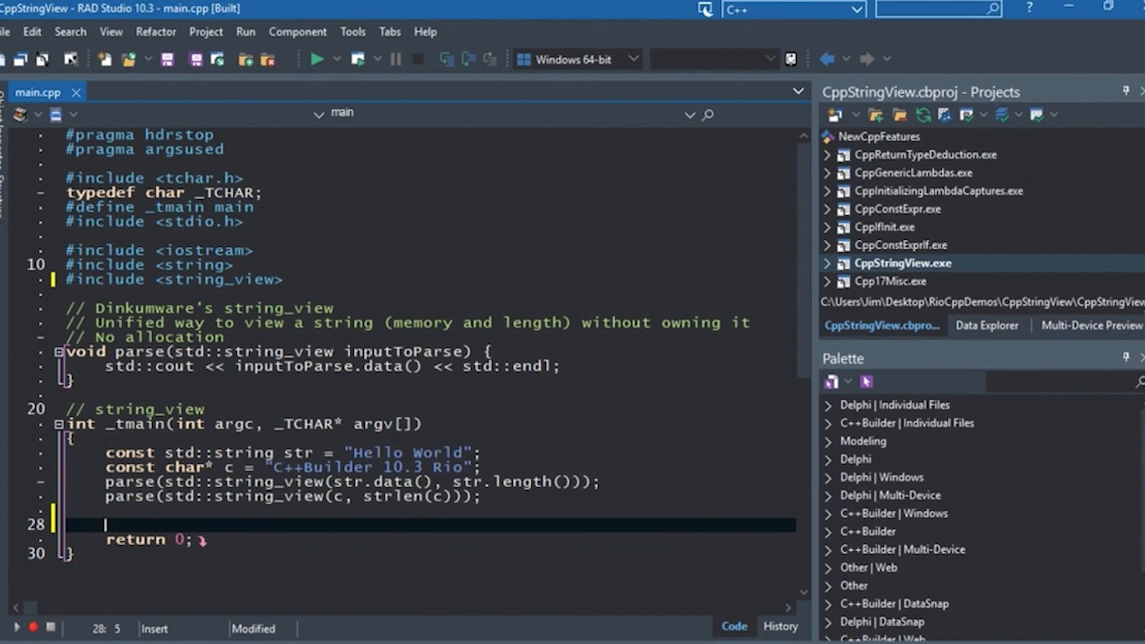
type("std::")
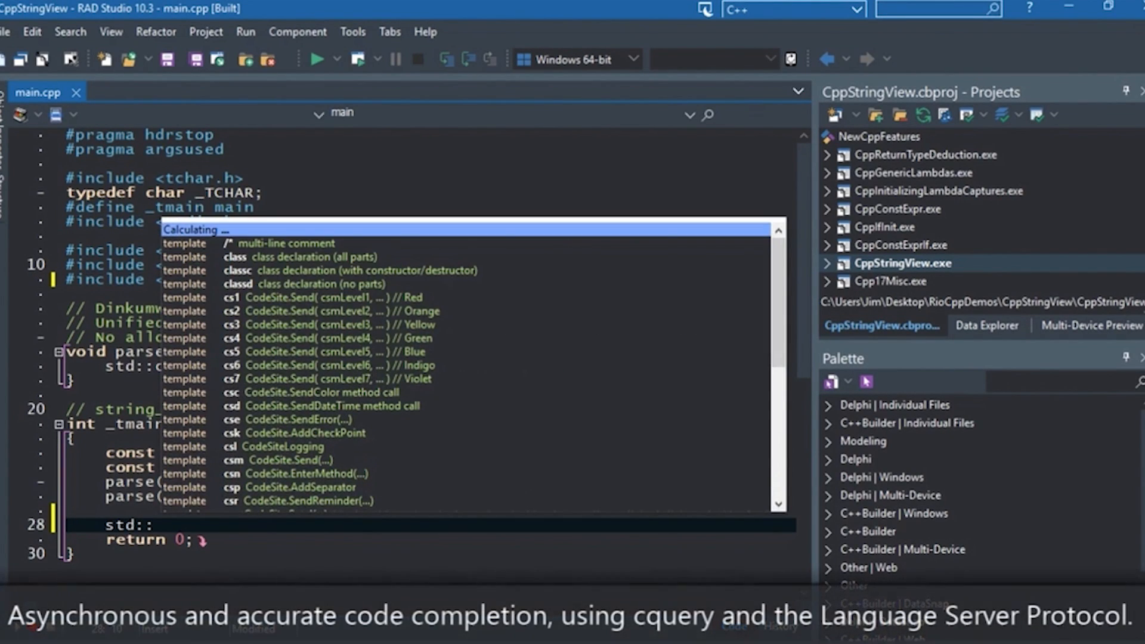
type("stri")
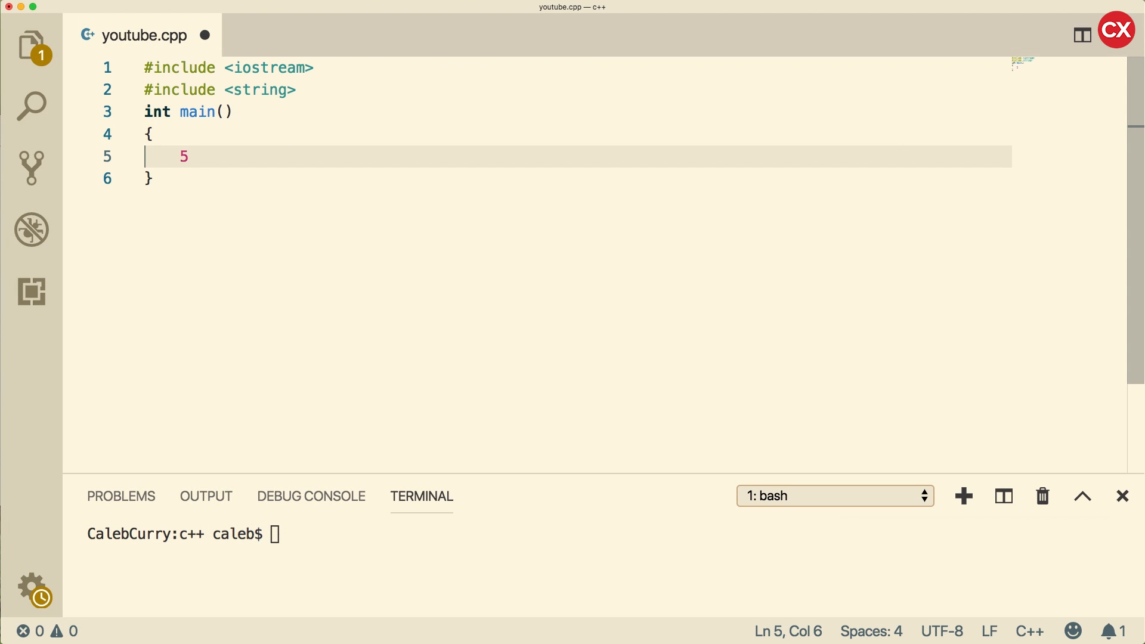
Delete the 5, type a 'c' character literal, then delete it again
key("Backspace")
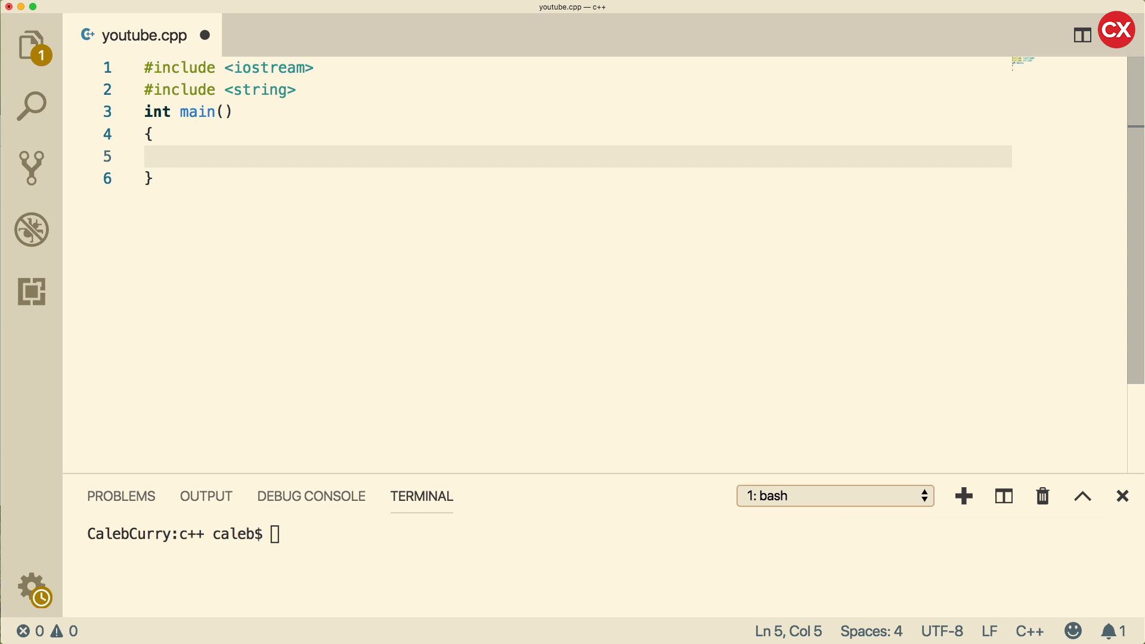
type("'c'")
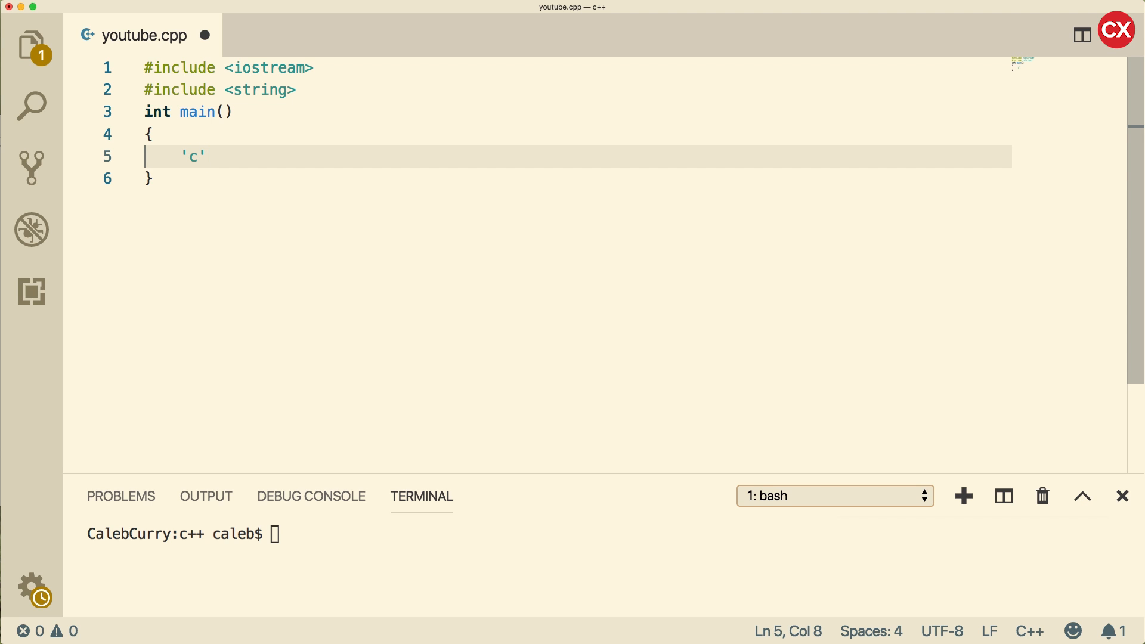
key("backspace")
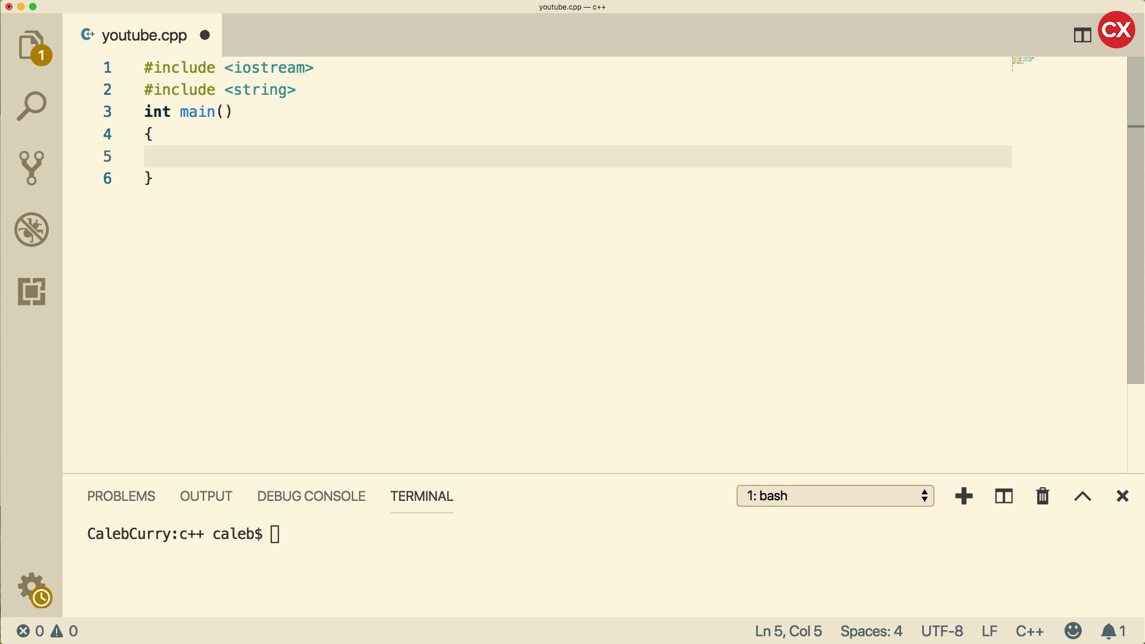
Write the declaration auto x = 5U; on line 5 of main()
type("5")
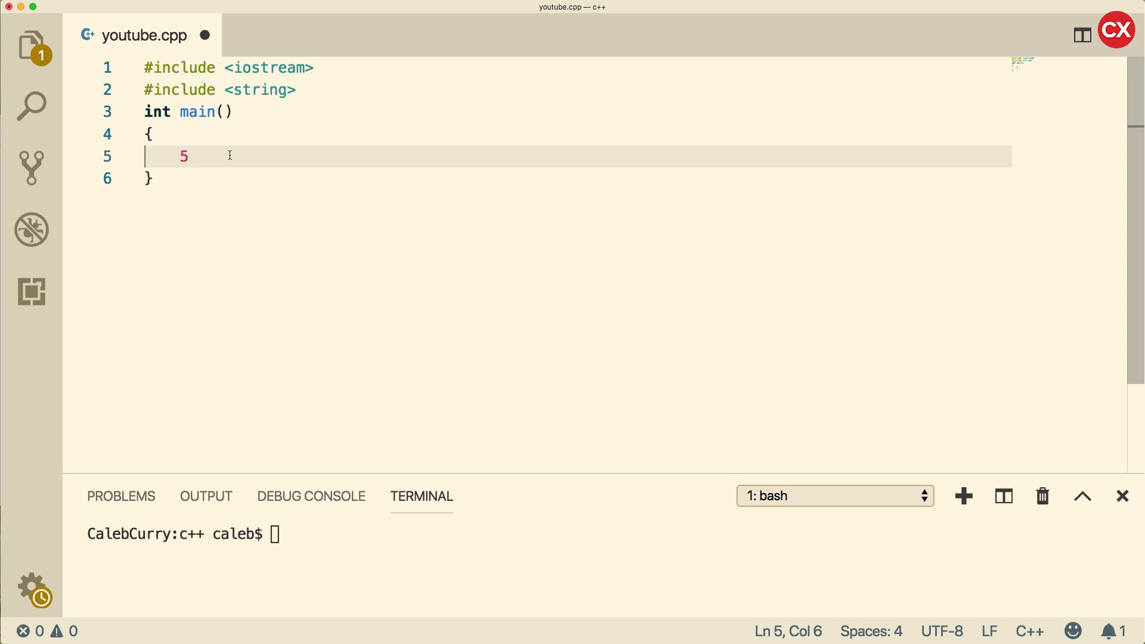
type("U")
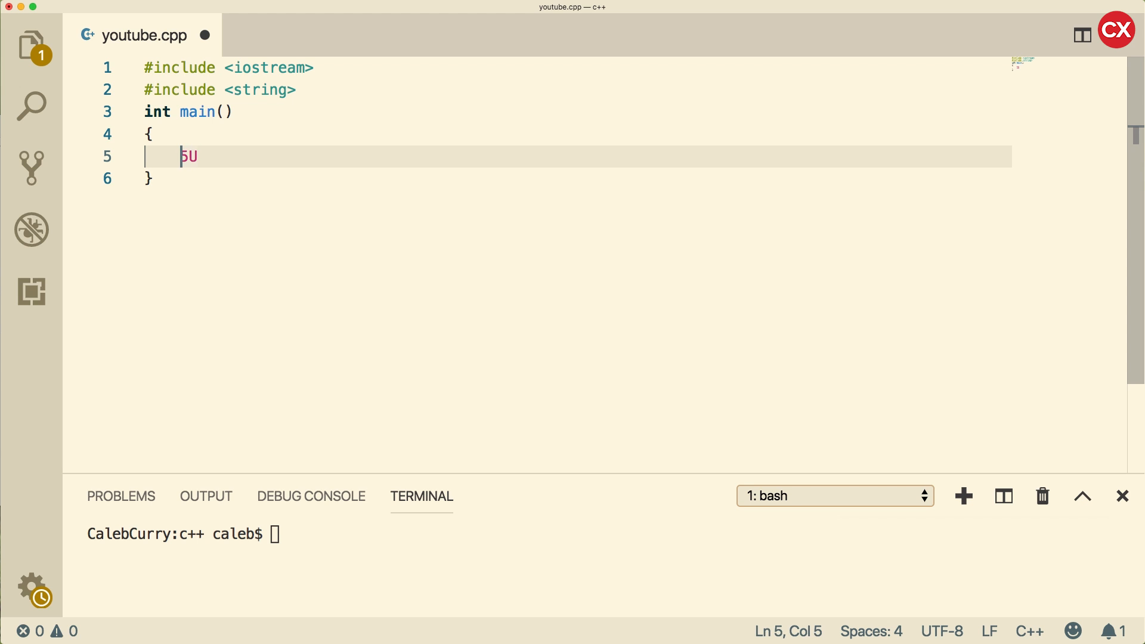
type("auto x =")
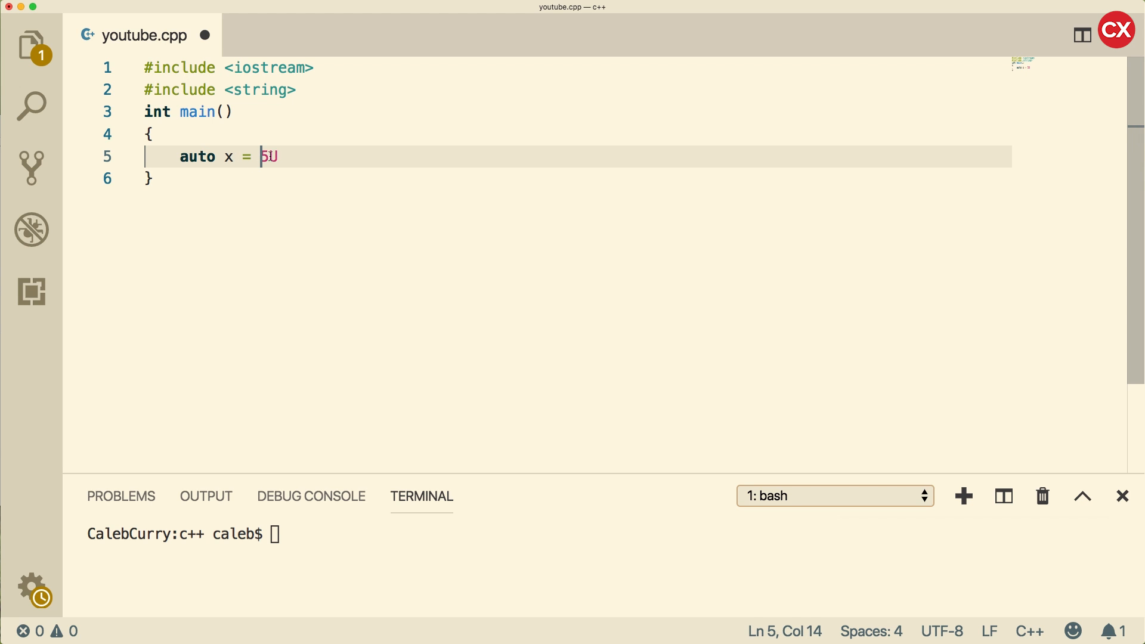
type(";")
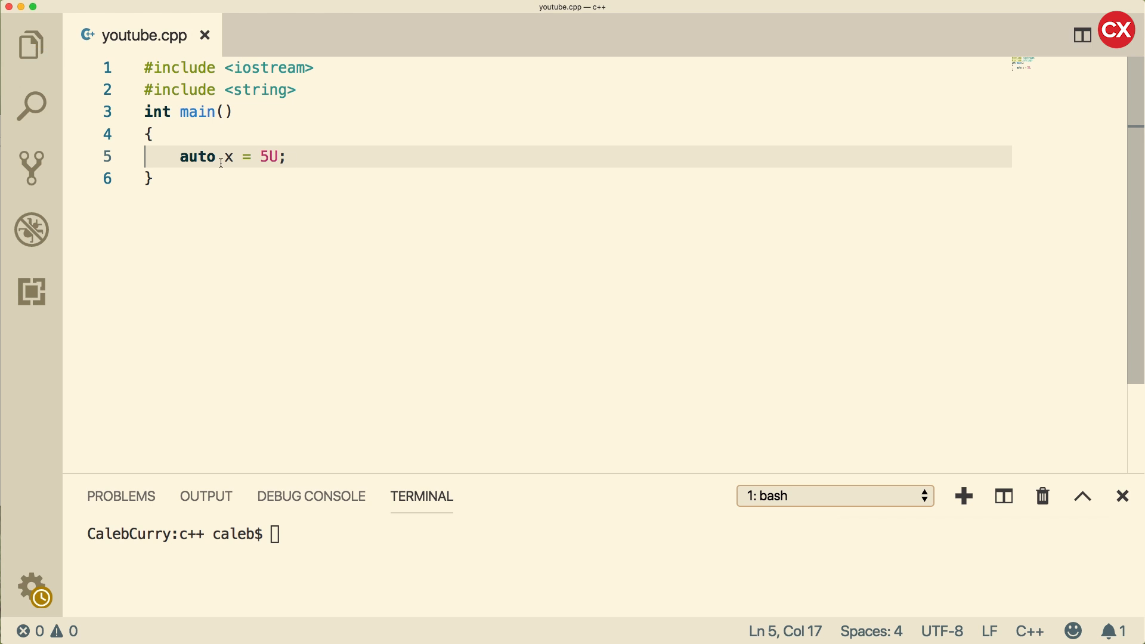
Highlight auto, x and 5U to explain the declaration, then focus the terminal
double_click(197, 156)
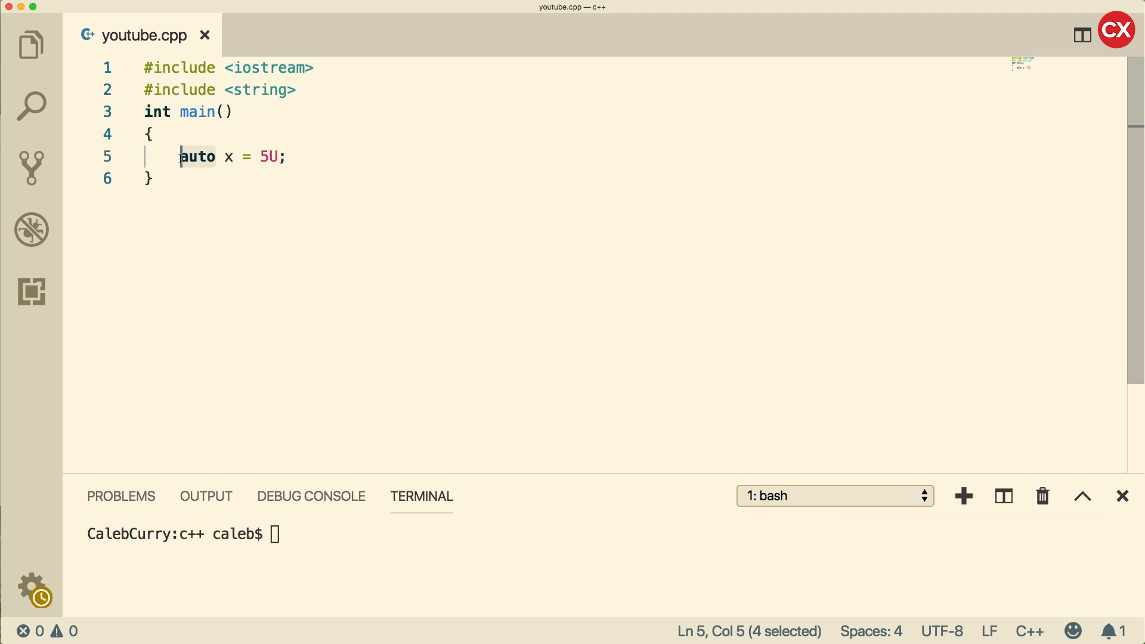
left_click(227, 156)
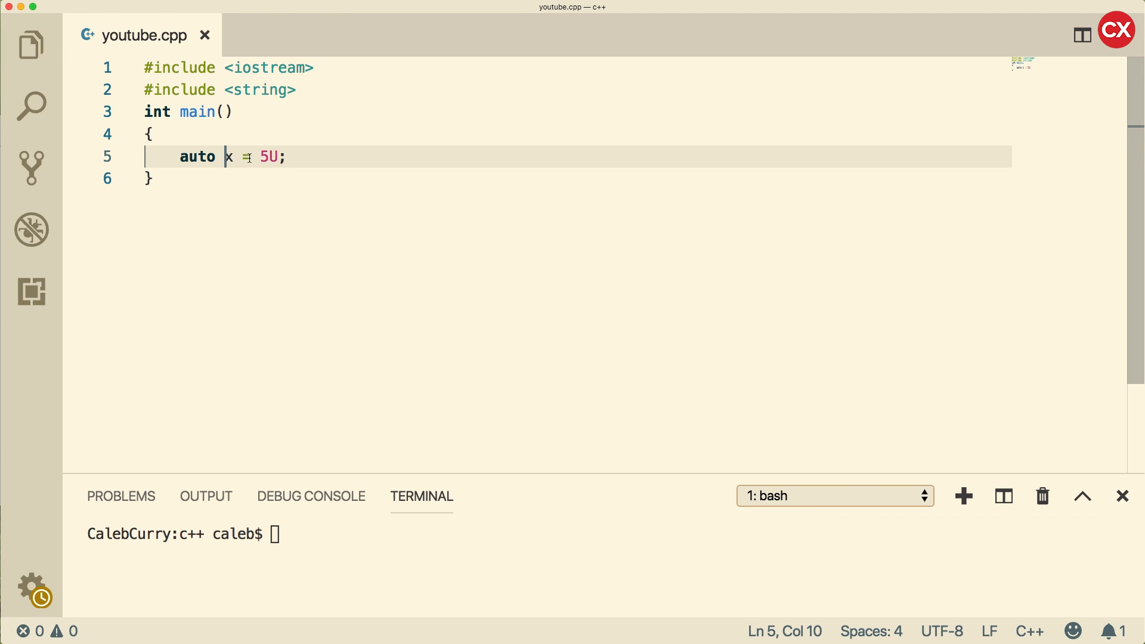
double_click(269, 156)
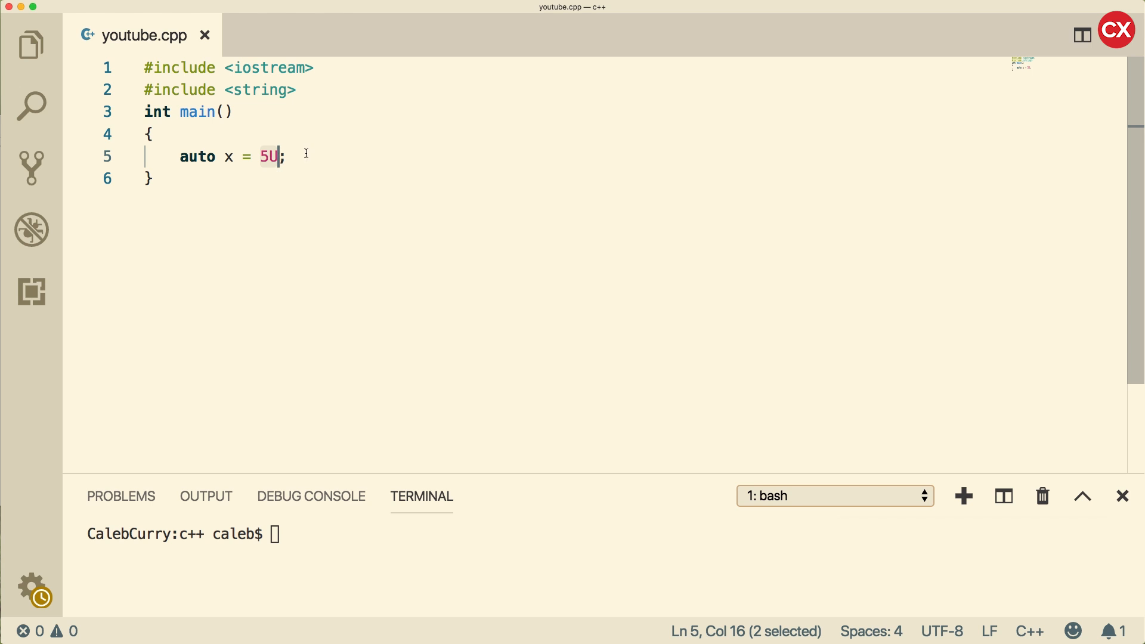
mouse_move(250, 157)
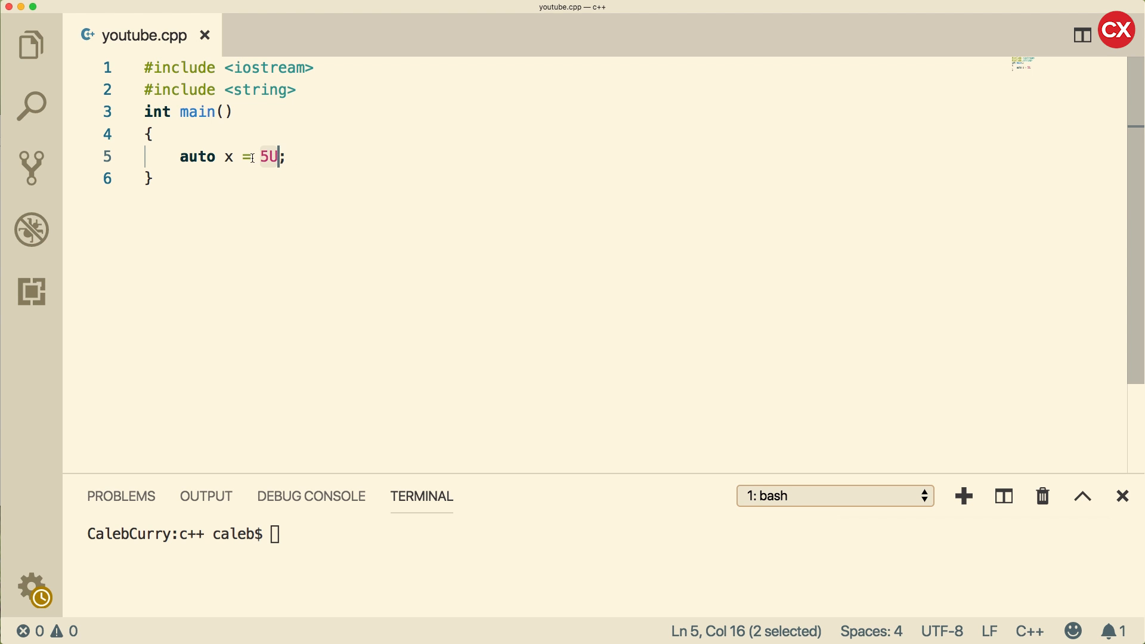
left_click(285, 156)
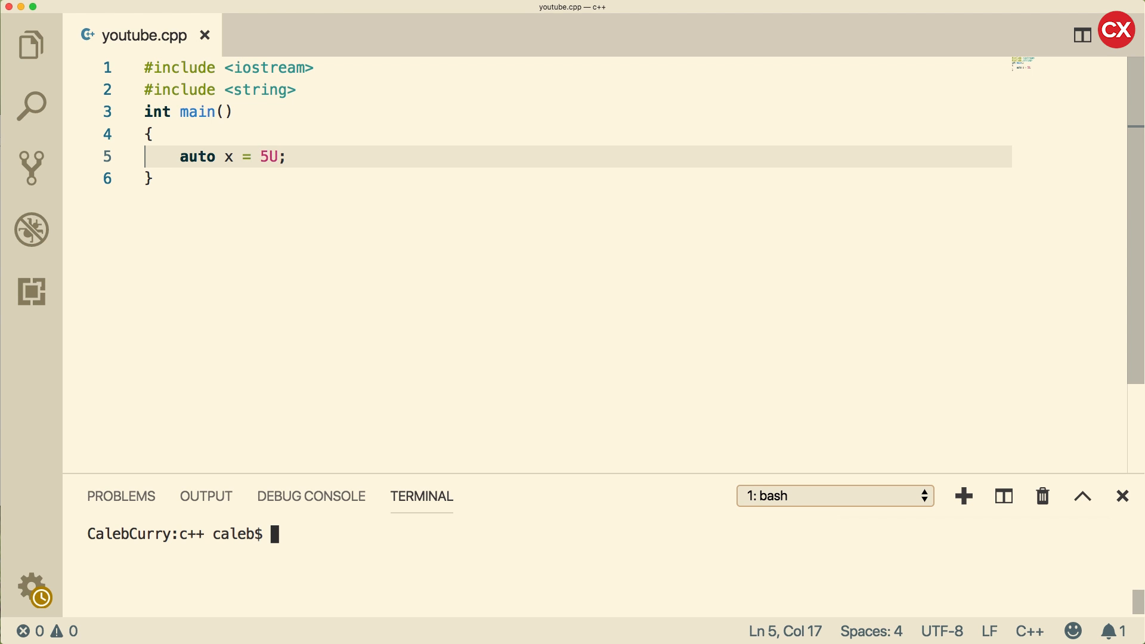
Run g++ youtube.cpp to show the auto warning, then enter g++ youtube.cpp -std=c++11
type("g++")
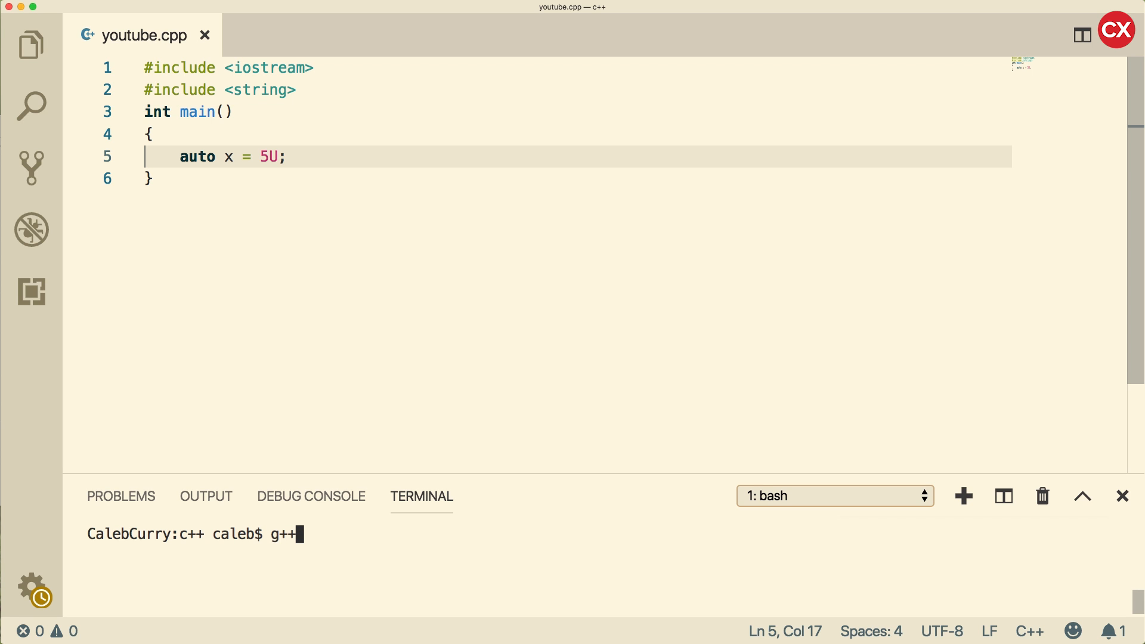
type("youtube.cpp")
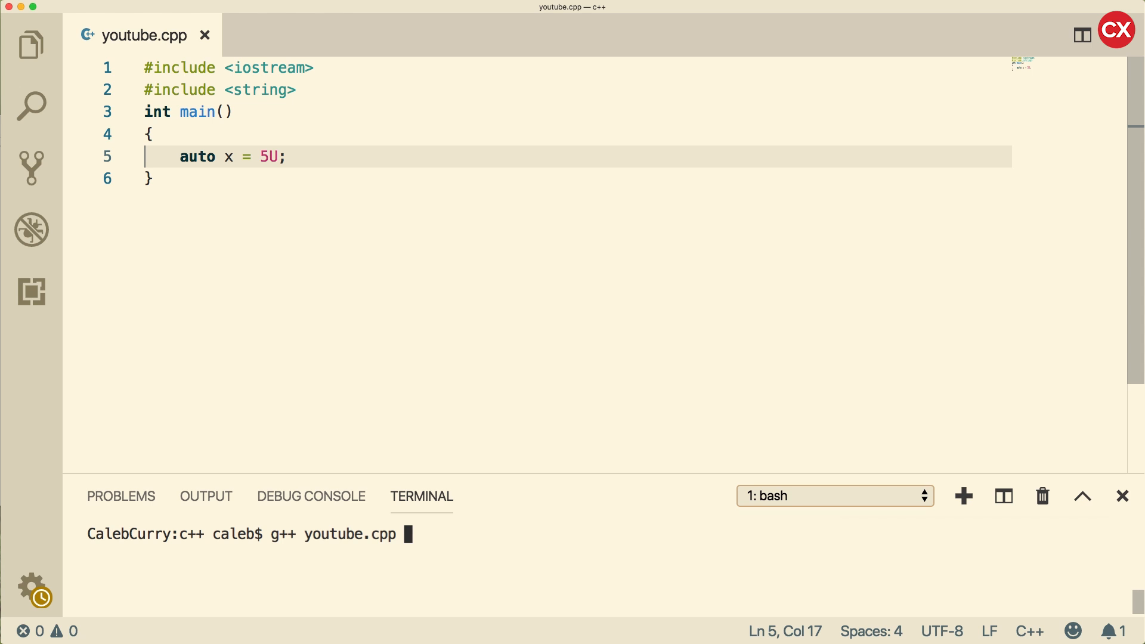
type("-std")
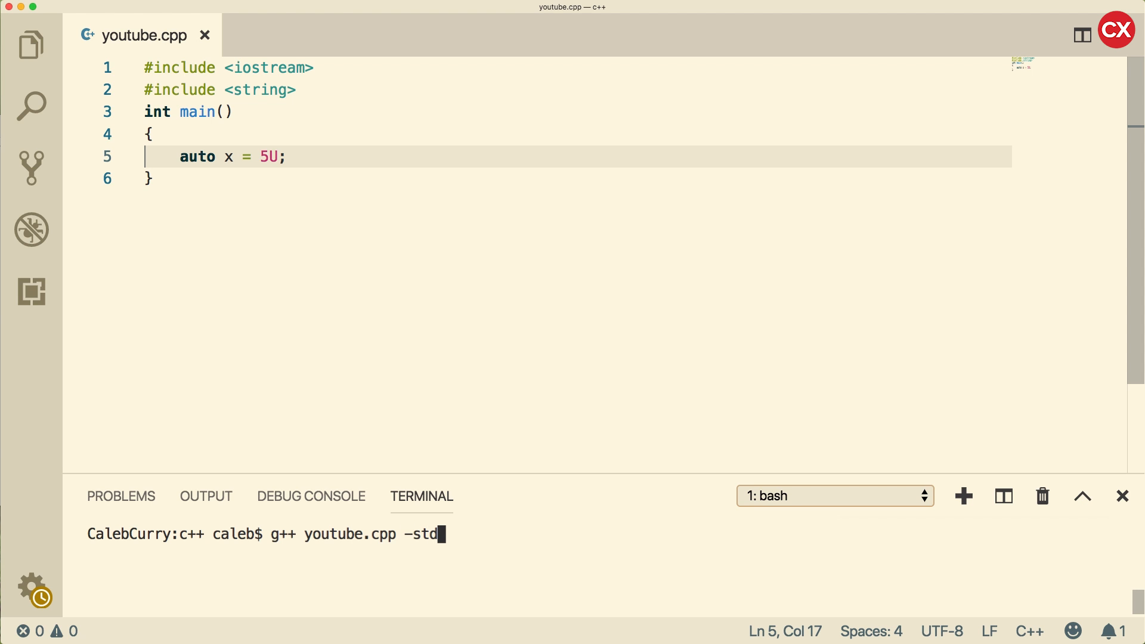
type("=c++11")
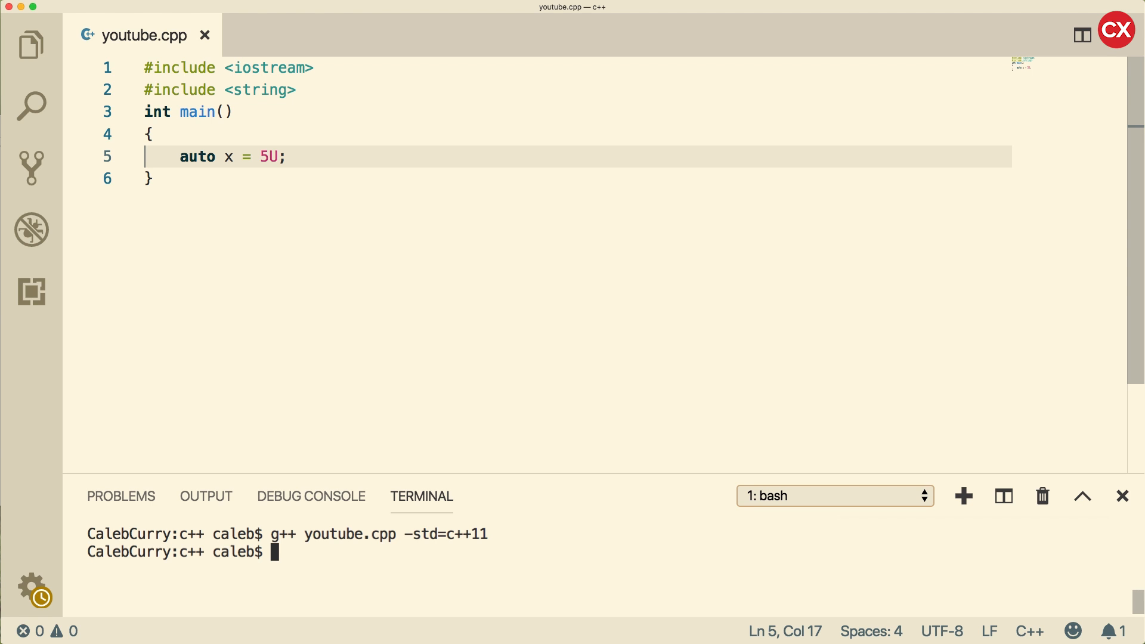
type("g++ youtube.cpp -")
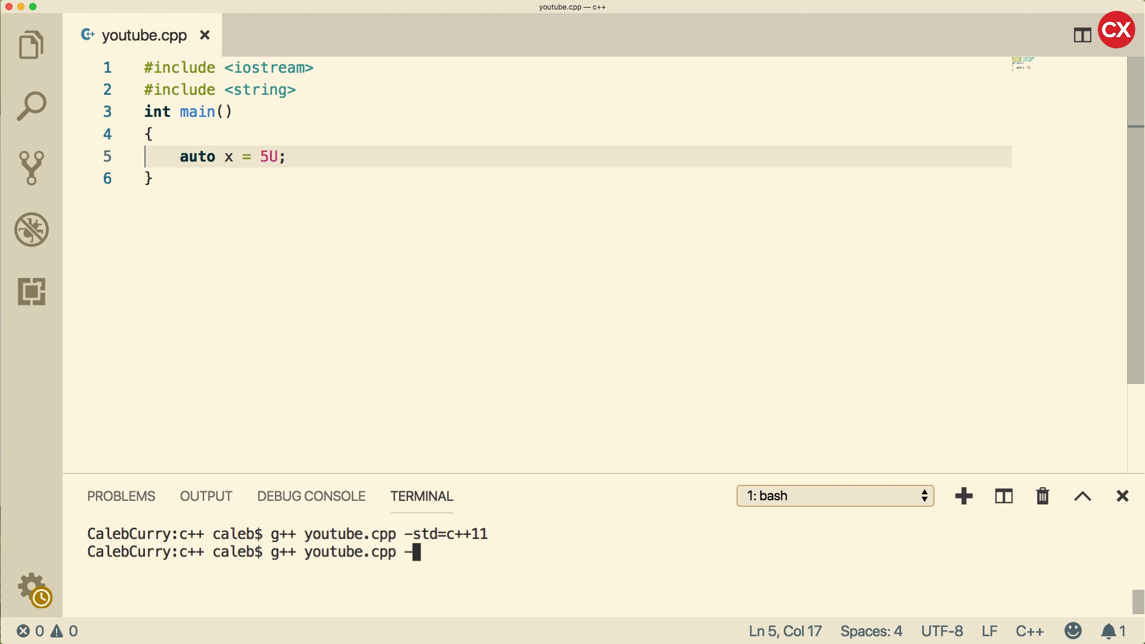
key("Enter")
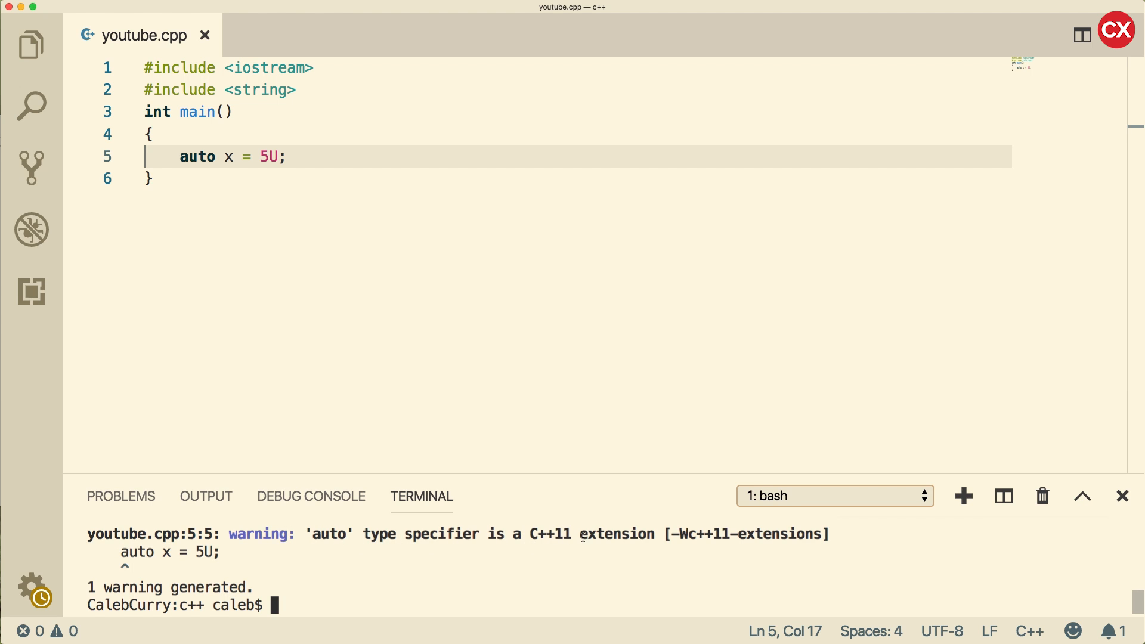
mouse_move(493, 592)
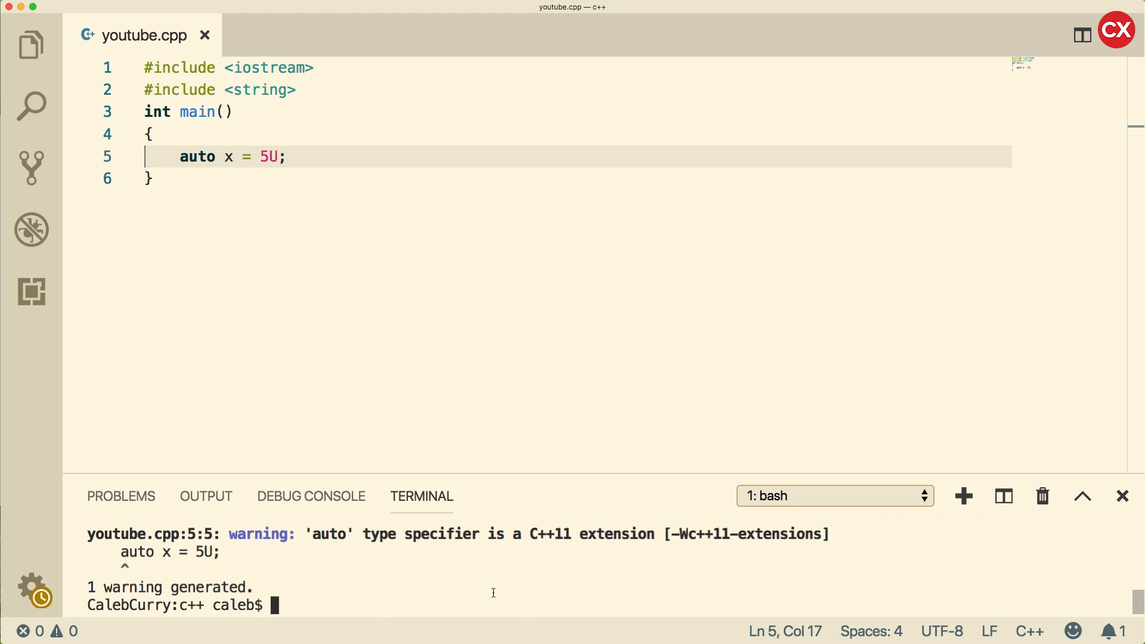
type("g++ youtube.cpp -std=c++11")
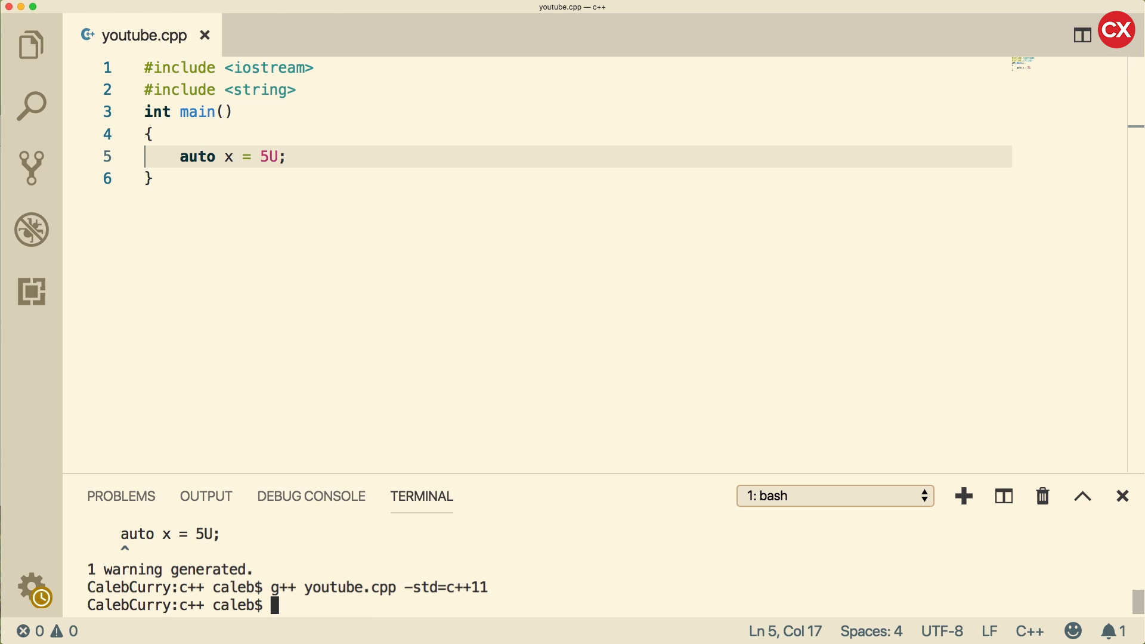
mouse_move(232, 162)
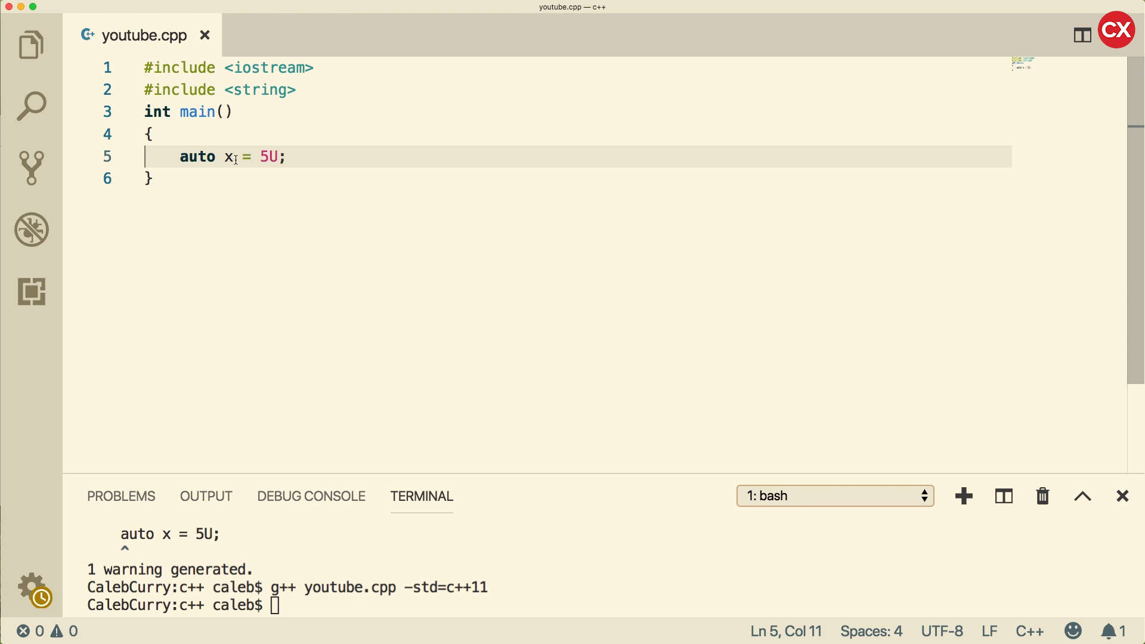
mouse_move(310, 156)
type("x = \"")
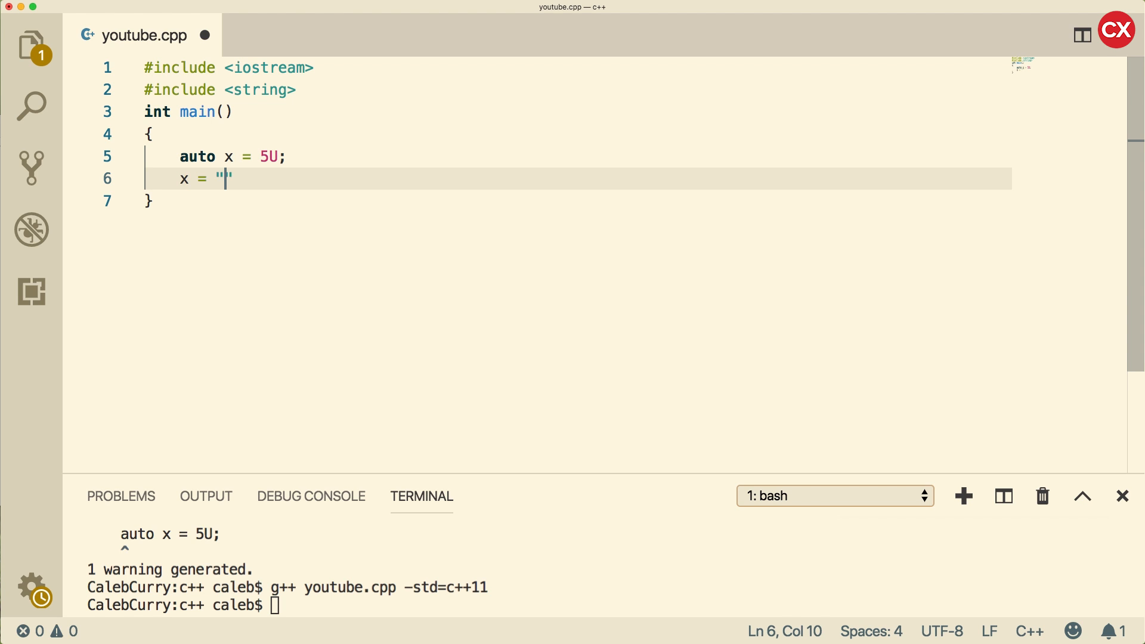
type("this is a stri")
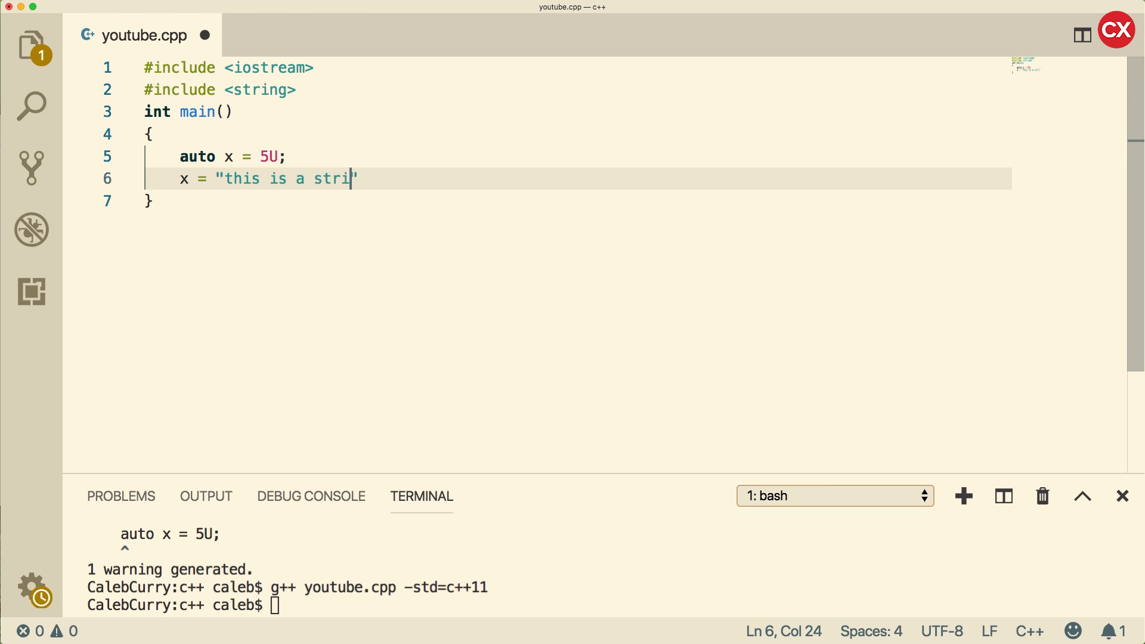
type("ng\";")
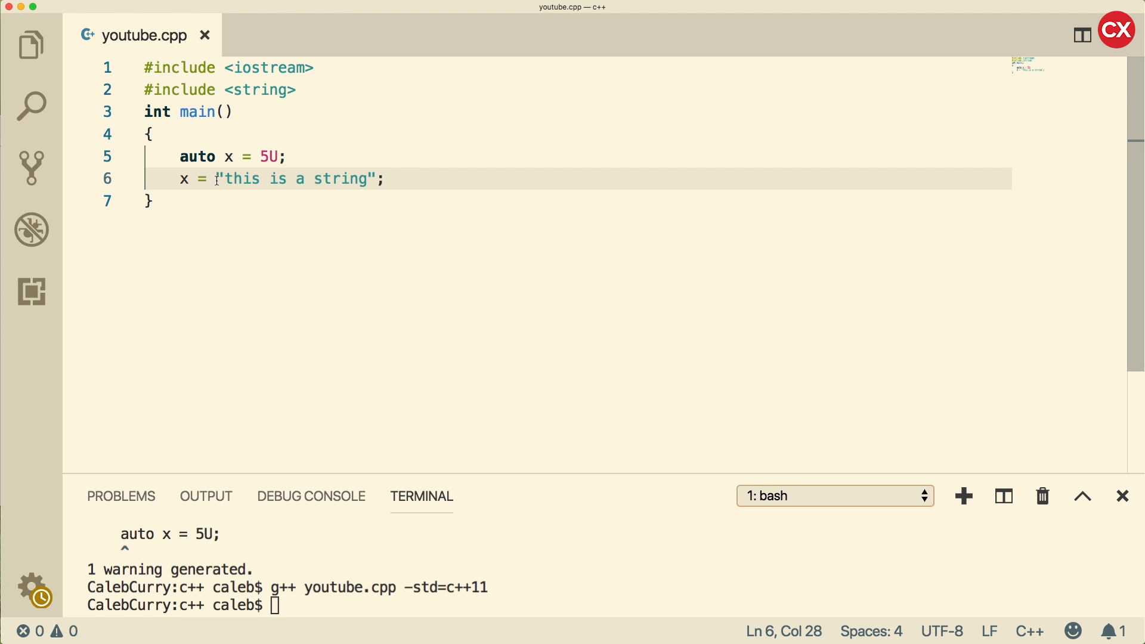
left_click_drag(220, 179, 377, 179)
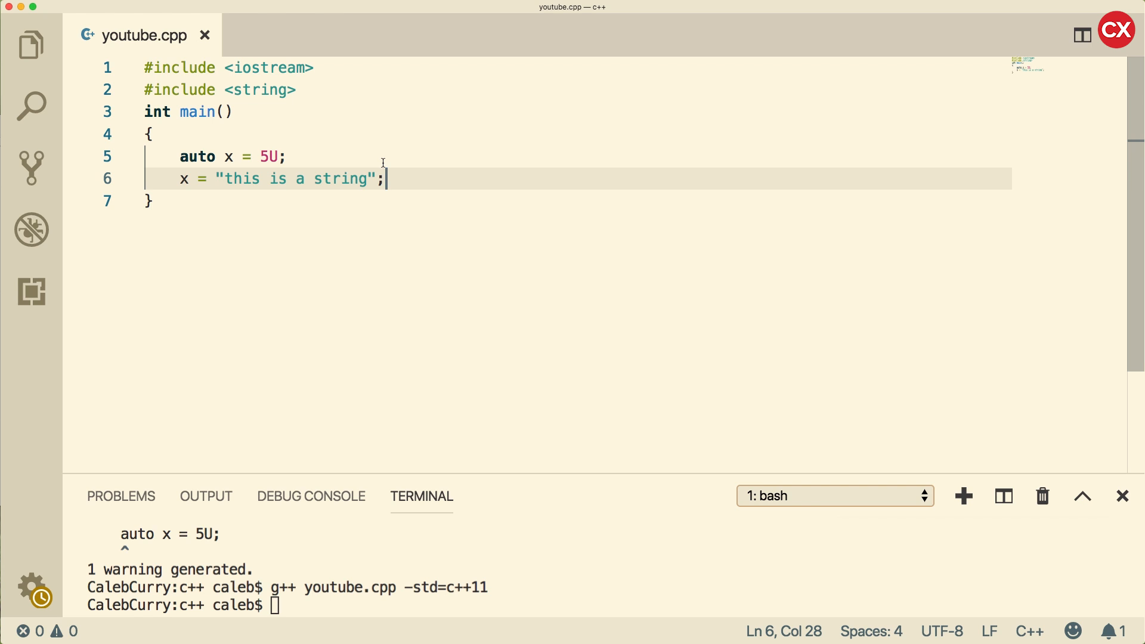
mouse_move(276, 159)
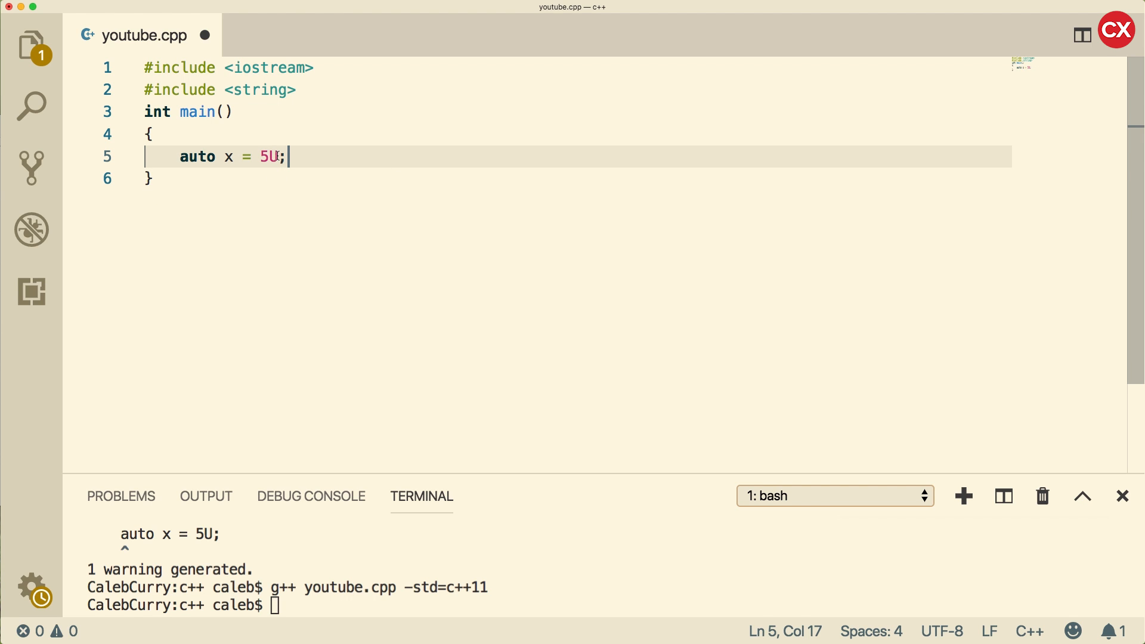
Change x's literal through 5UL and 5.0F to the long double 5.0L
key("Left")
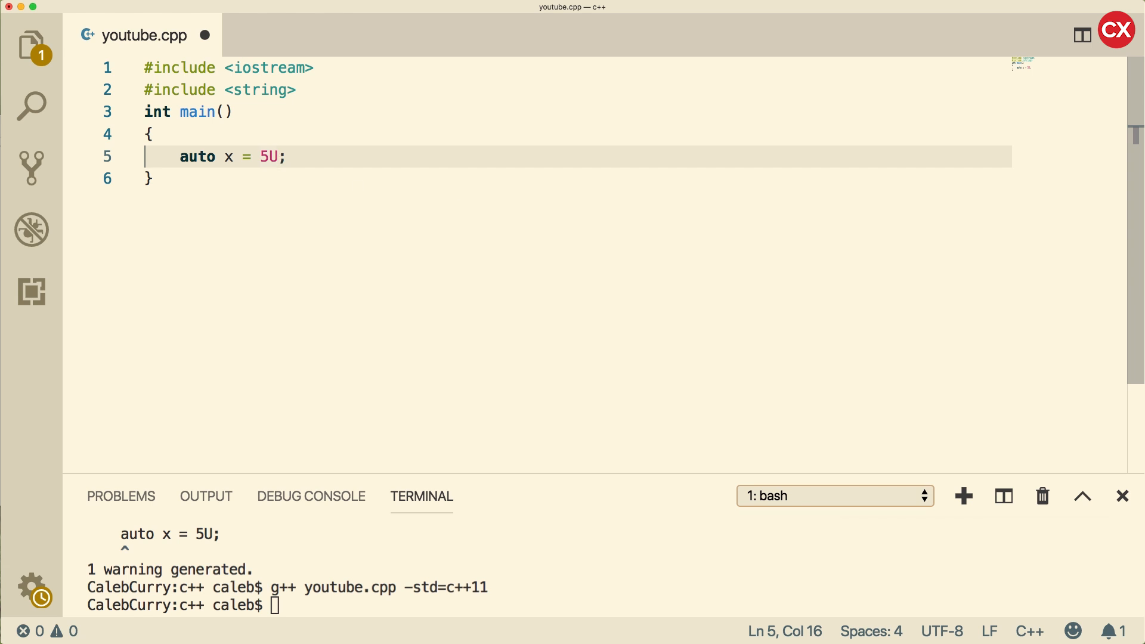
type("L")
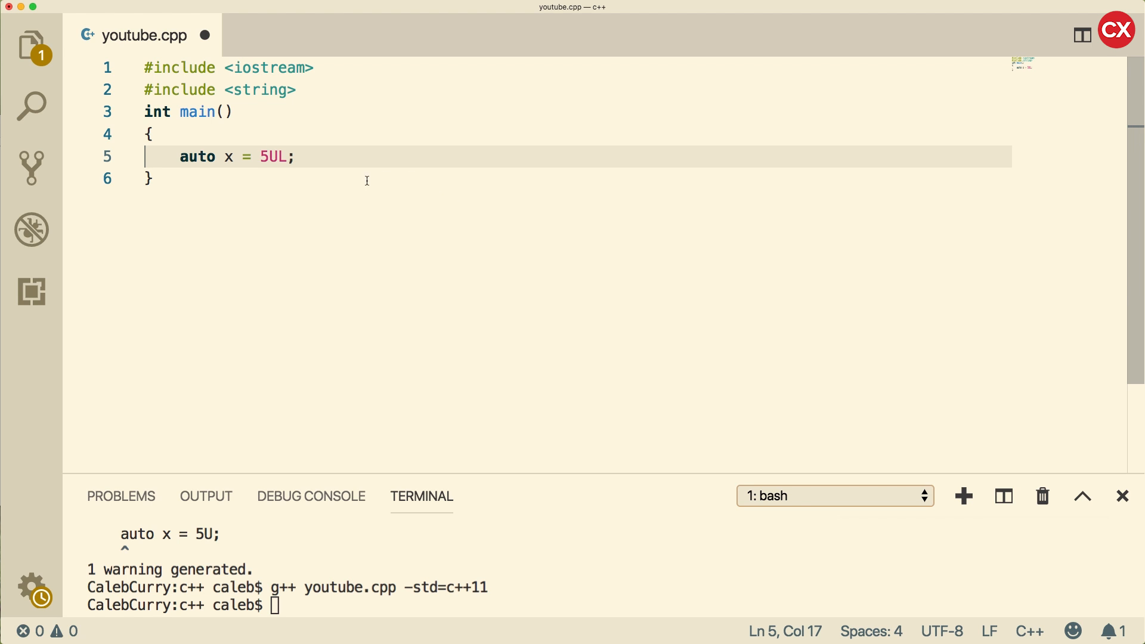
mouse_move(426, 222)
type("L")
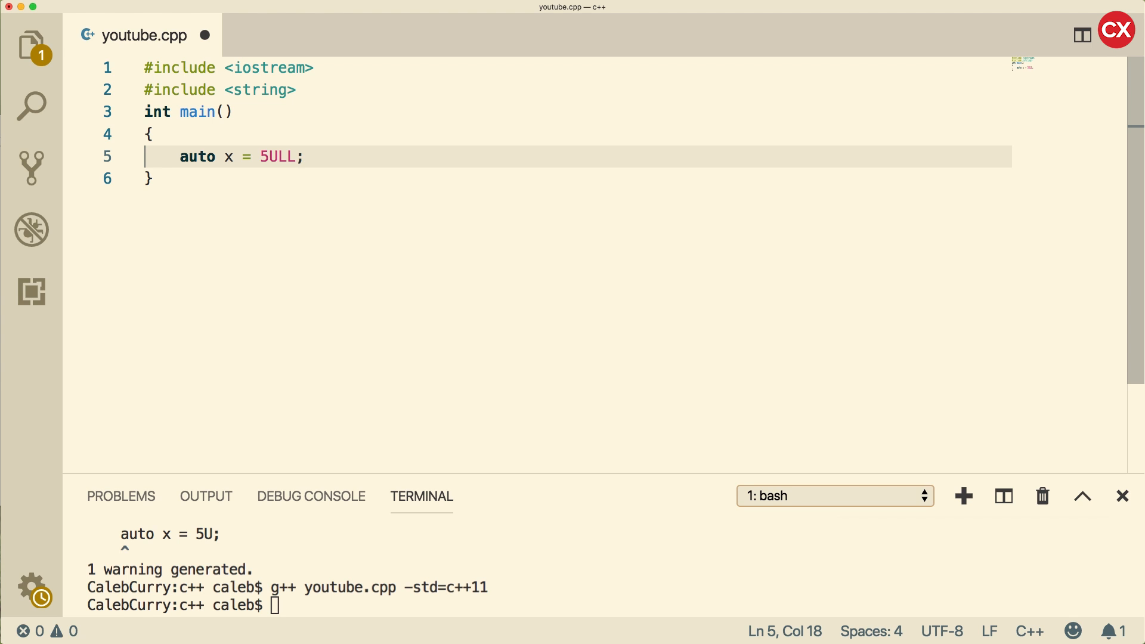
mouse_move(338, 205)
type(".")
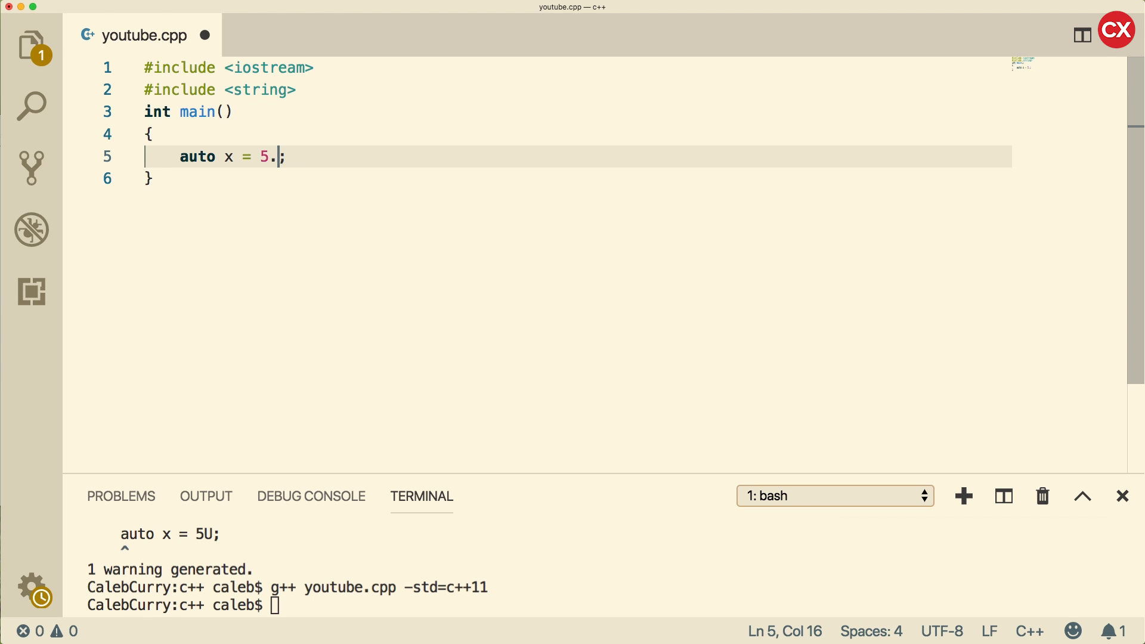
type("0")
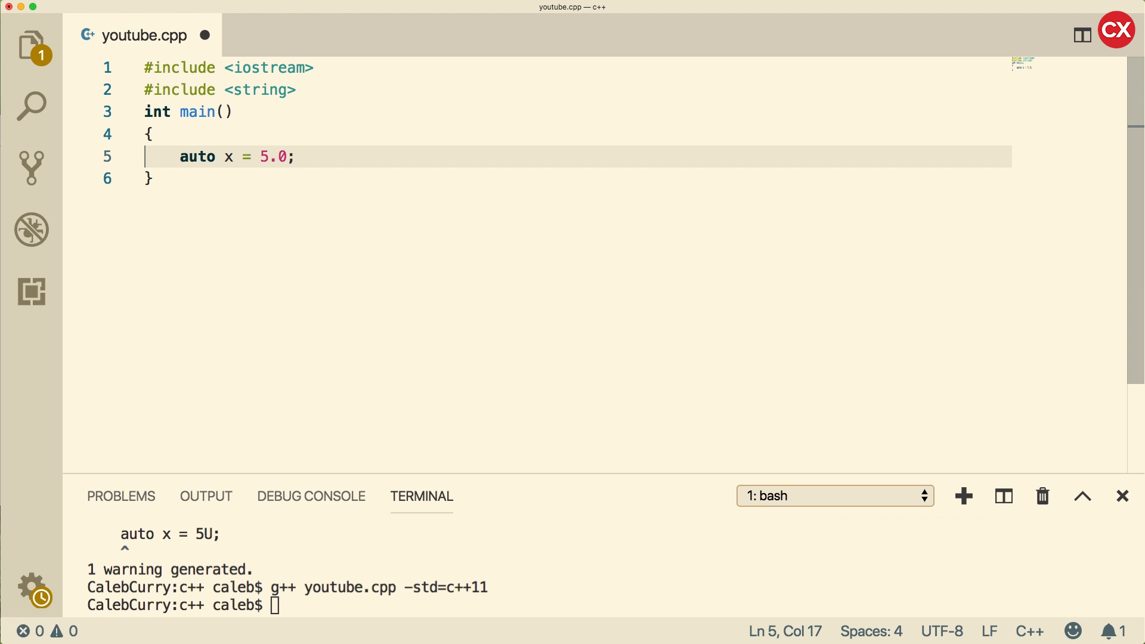
type("F")
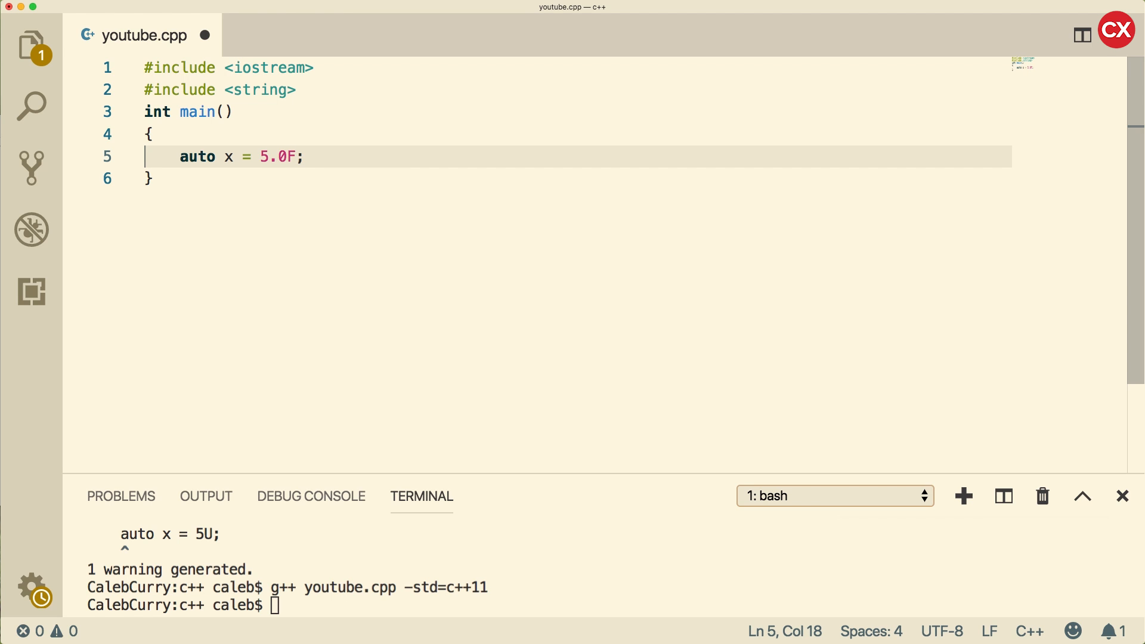
key("Backspace")
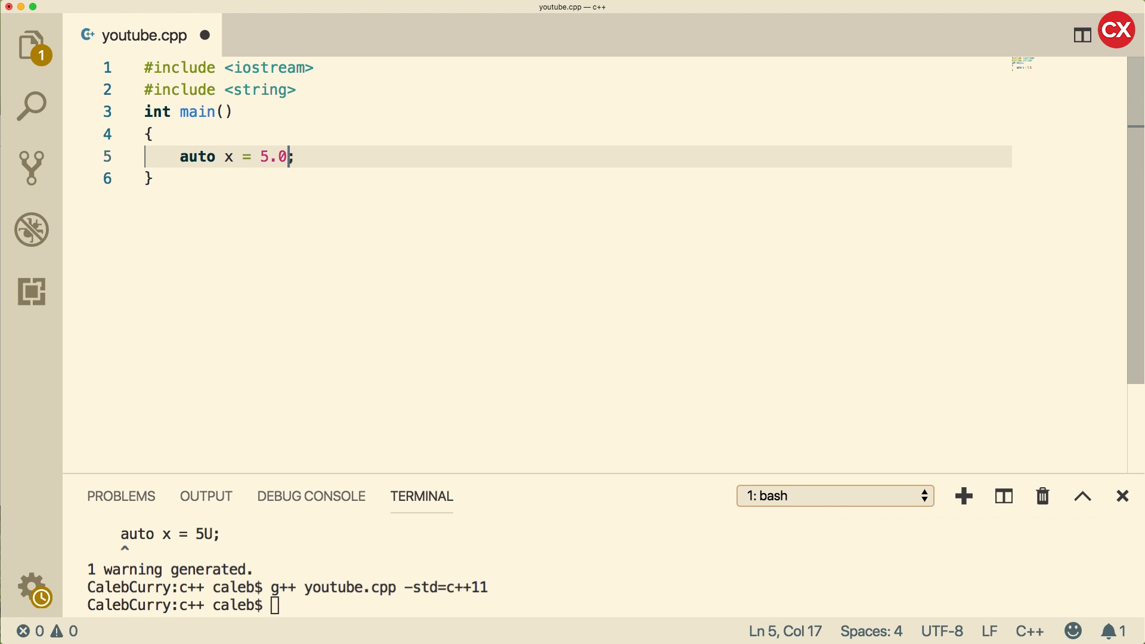
type("L")
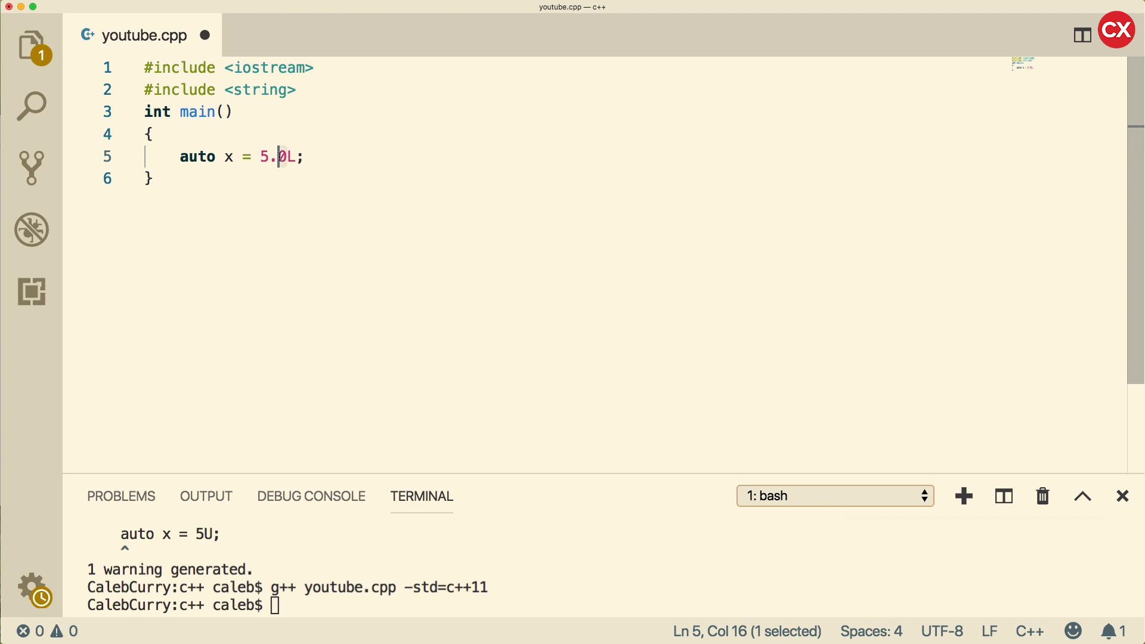
mouse_move(364, 194)
type("5")
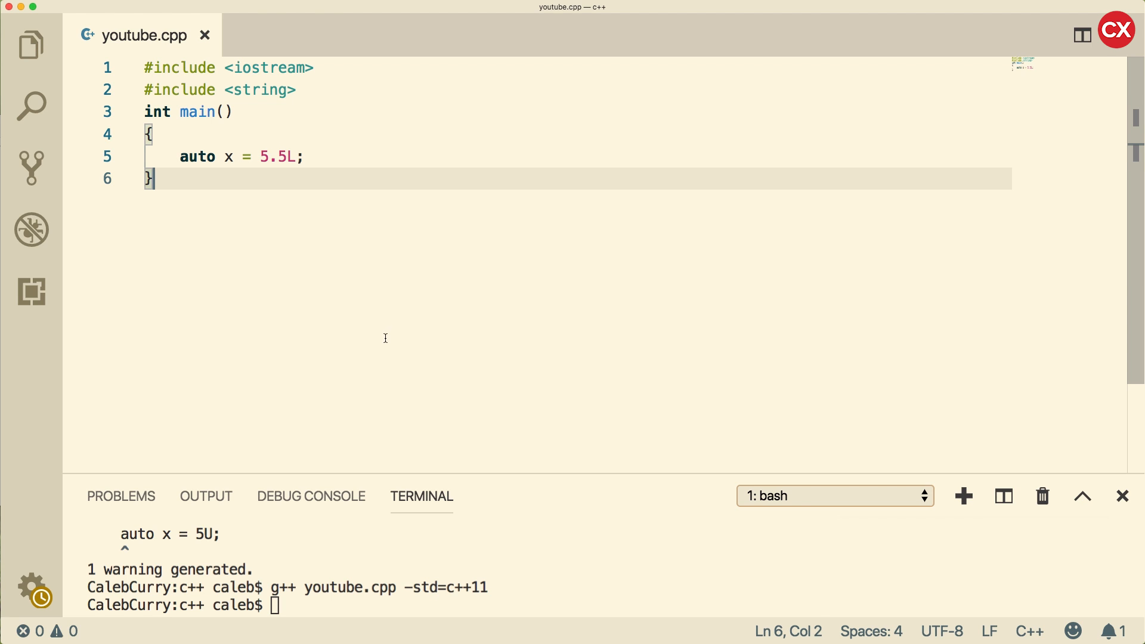
mouse_move(322, 157)
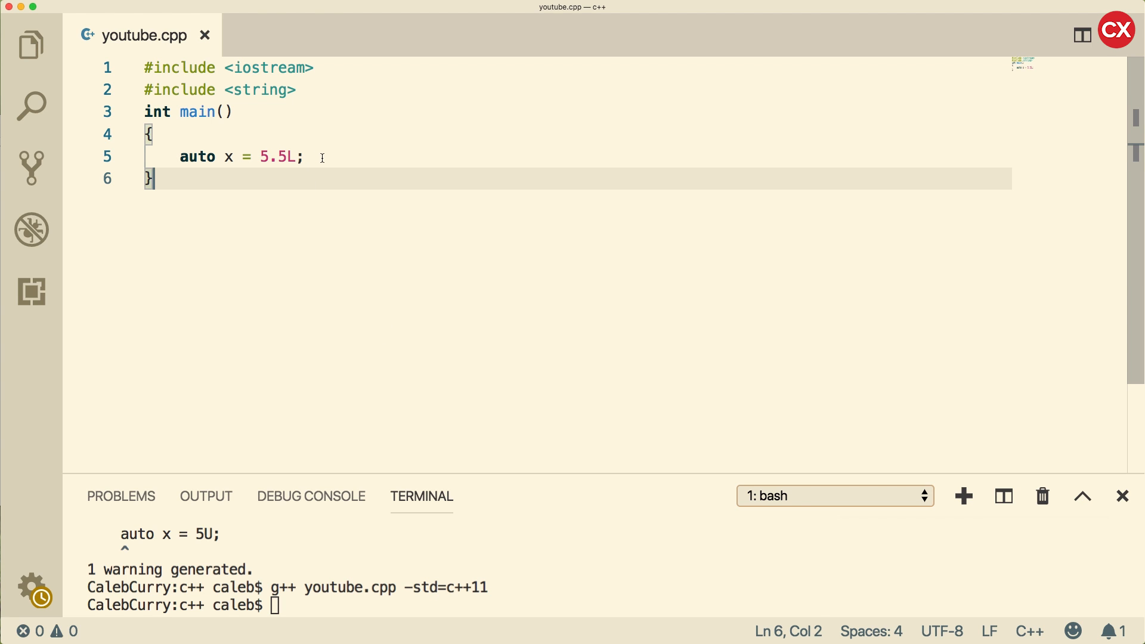